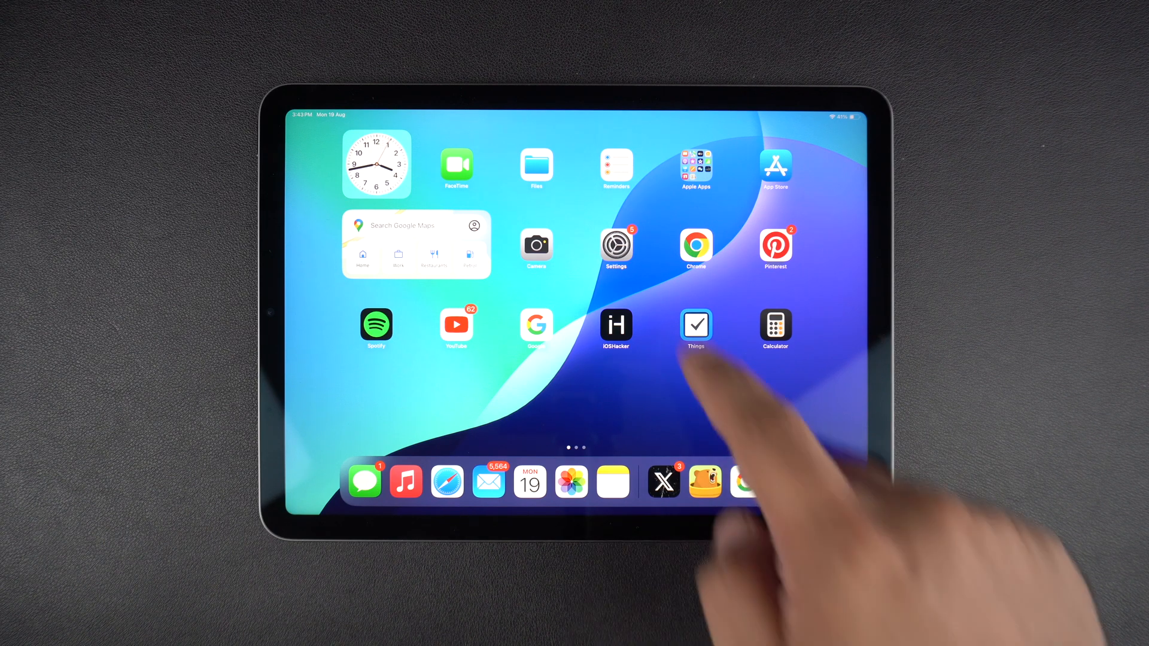
Open Settings, scroll General to the bottom, and choose Shut Down for the power-off slider.
left_click(616, 245)
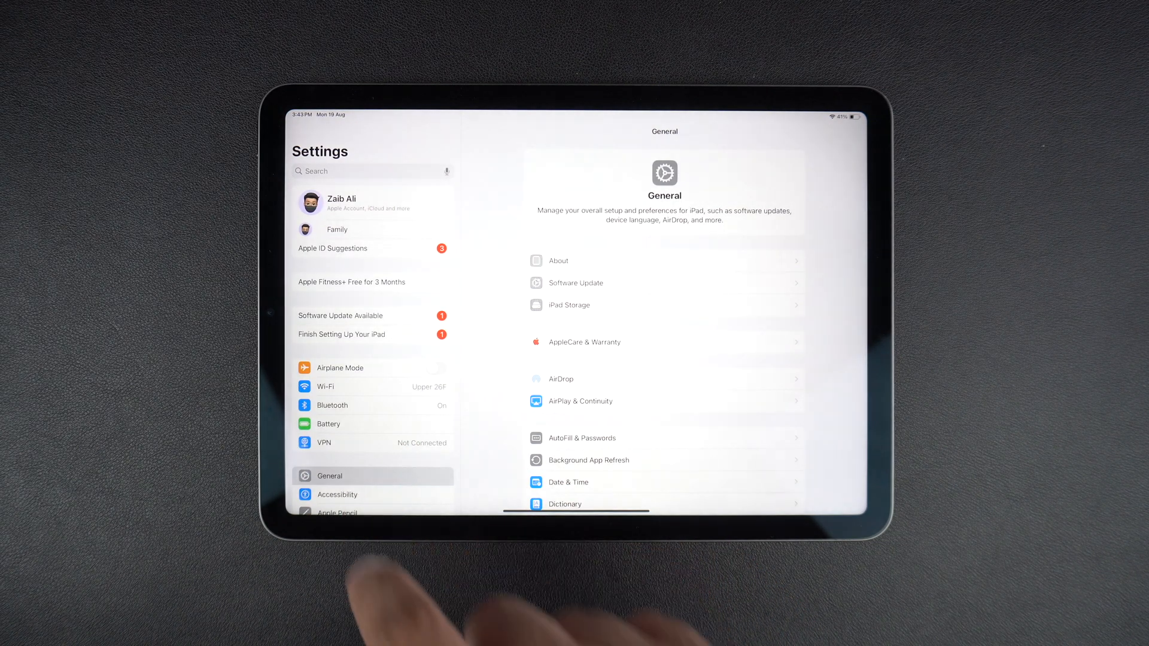
scroll("down", 3)
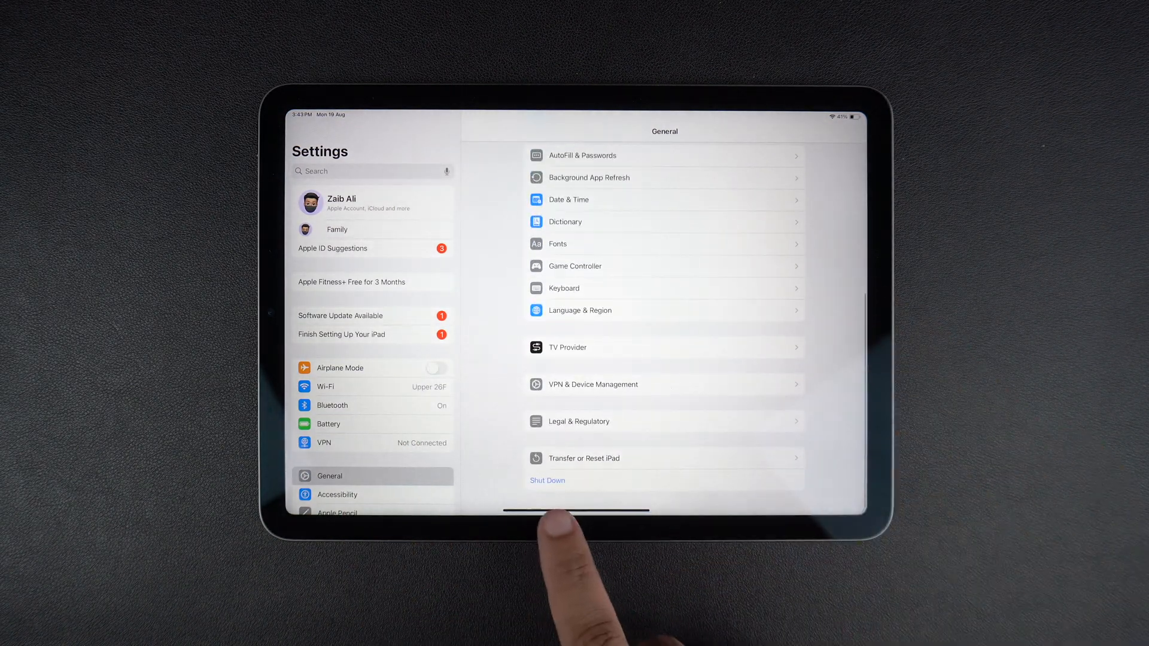
left_click(547, 480)
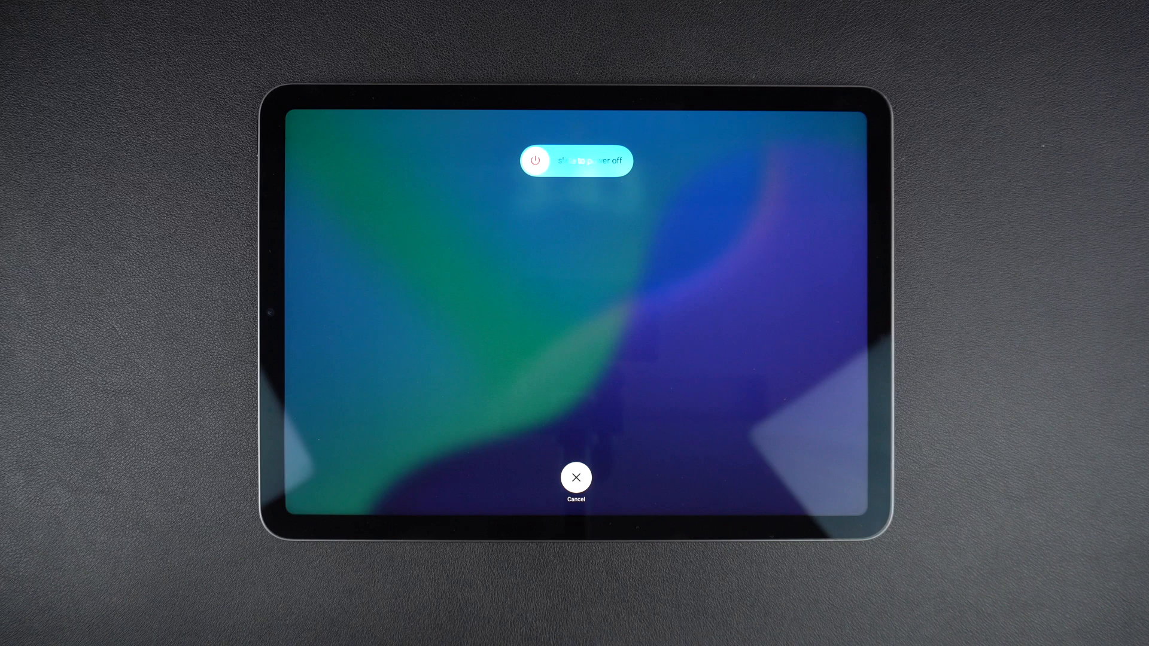